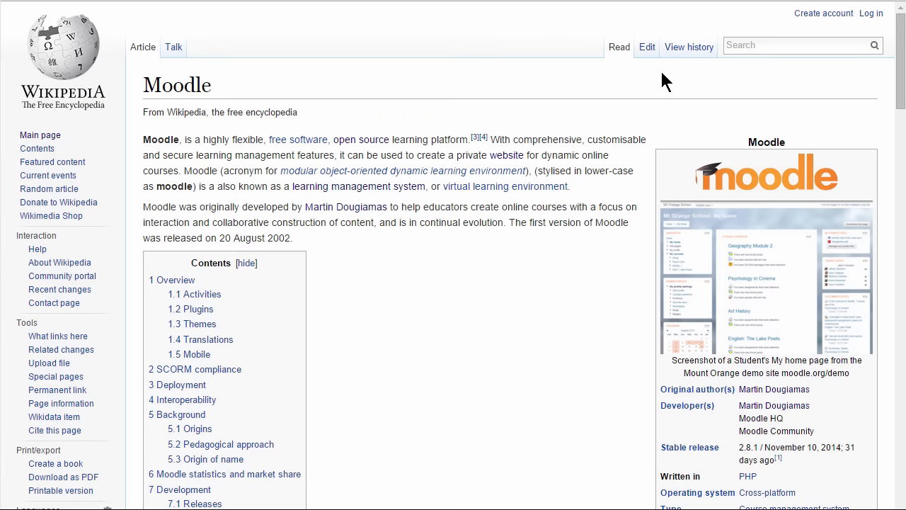
{"action": "mouse_move", "coordinate": [647, 47]}
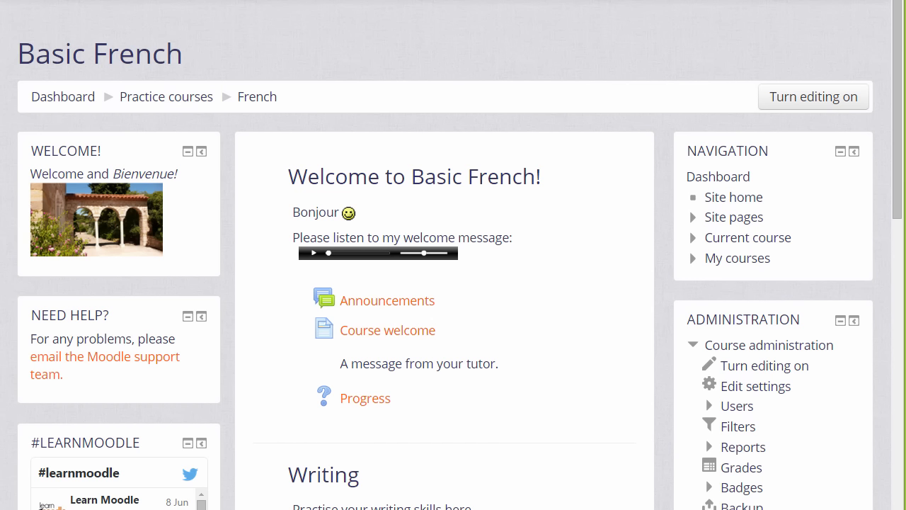
{"action": "mouse_move", "coordinate": [861, 181]}
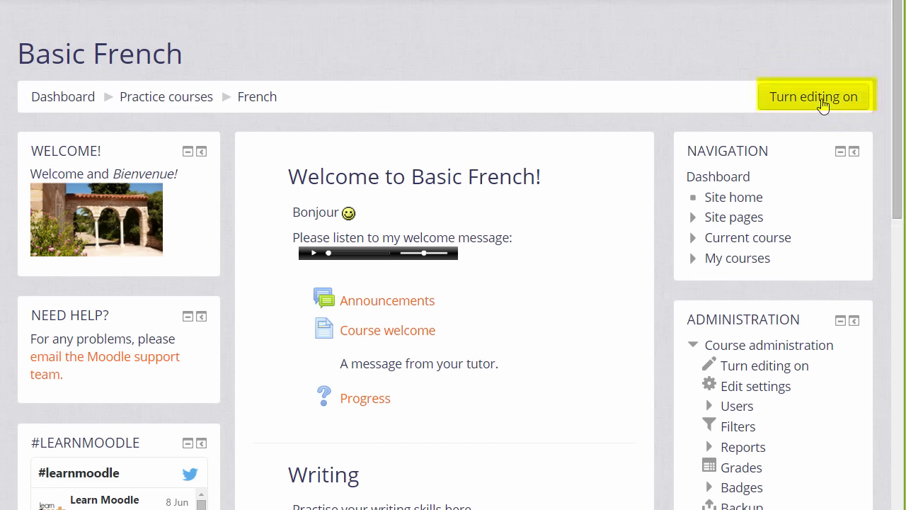
{"action": "mouse_move", "coordinate": [784, 259]}
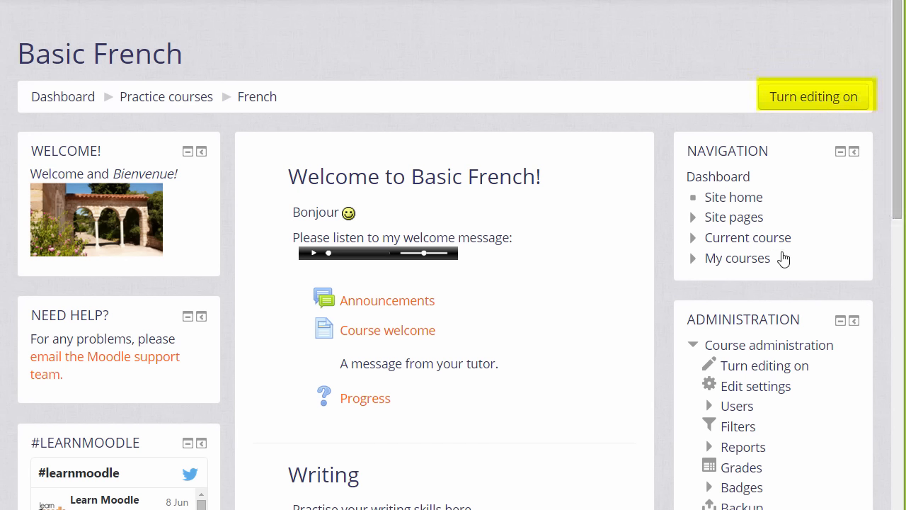
{"action": "mouse_move", "coordinate": [763, 366]}
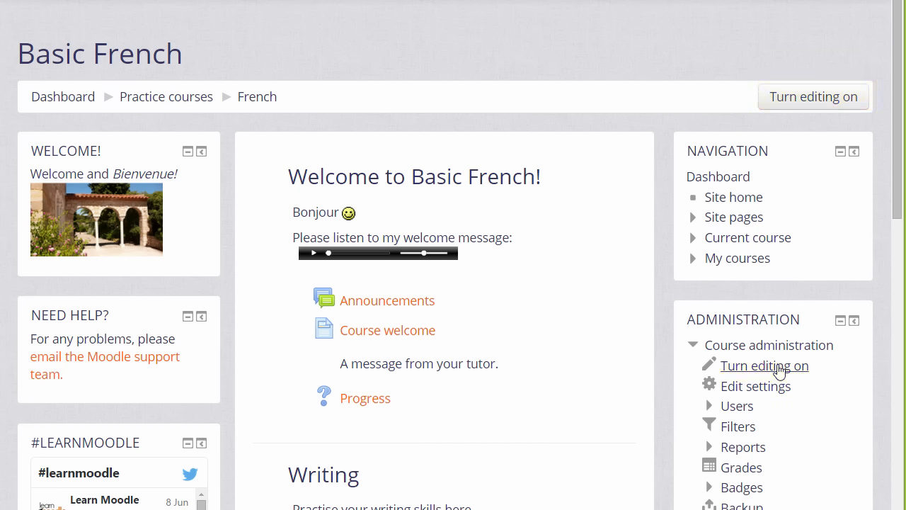
Turn editing on for the Basic French course and scroll to the Writing section.
{"action": "left_click", "coordinate": [764, 365]}
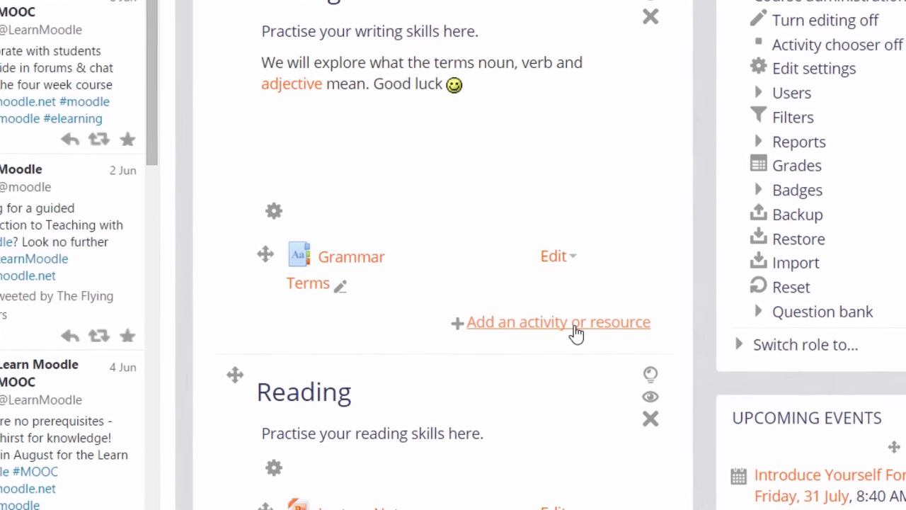
{"action": "scroll", "scroll_direction": "down", "scroll_amount": 3}
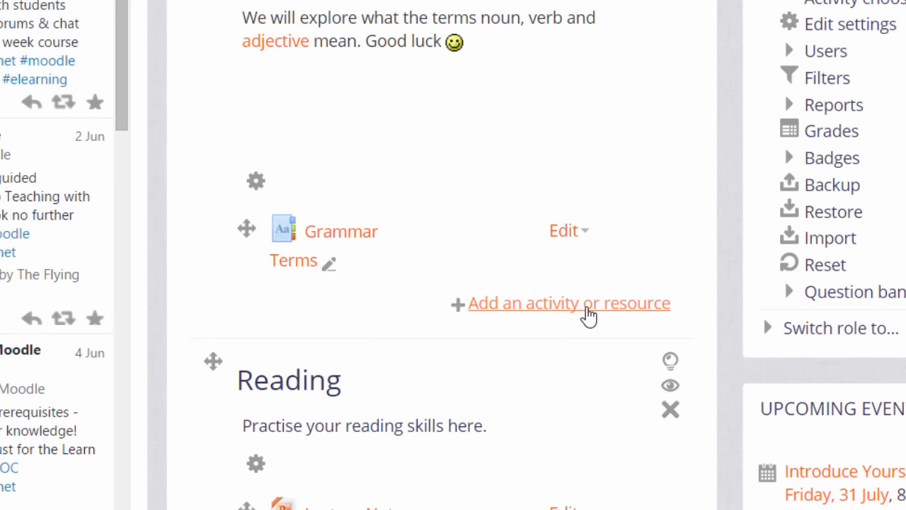
Choose Wiki as the activity to add to the Writing section.
{"action": "left_click", "coordinate": [568, 303]}
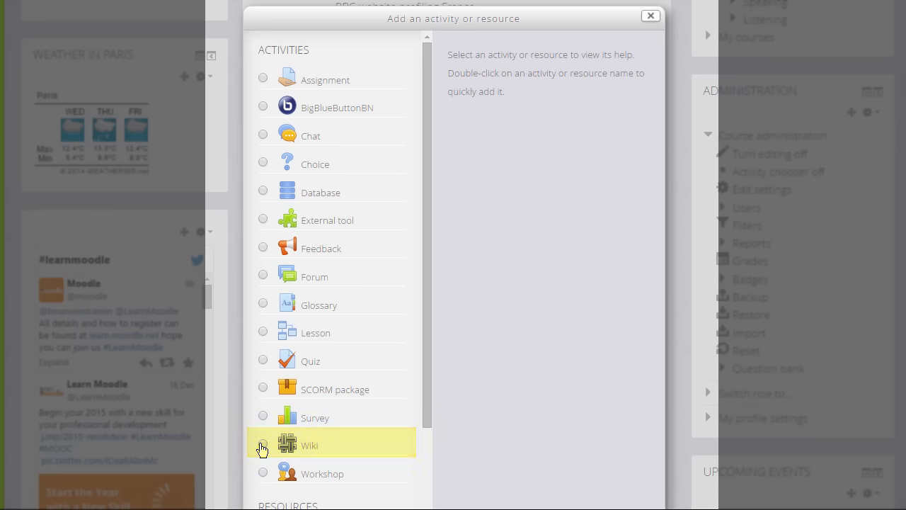
{"action": "left_click", "coordinate": [263, 445]}
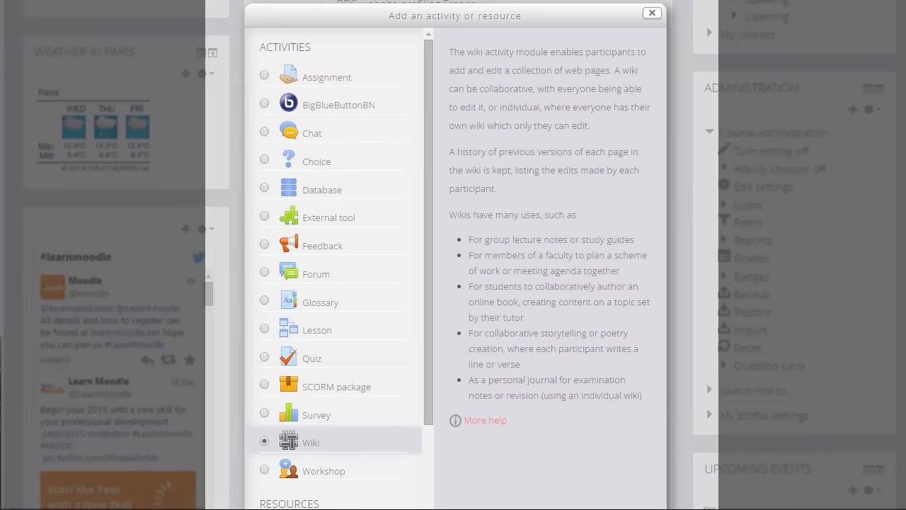
{"action": "scroll", "scroll_direction": "down", "scroll_amount": 3}
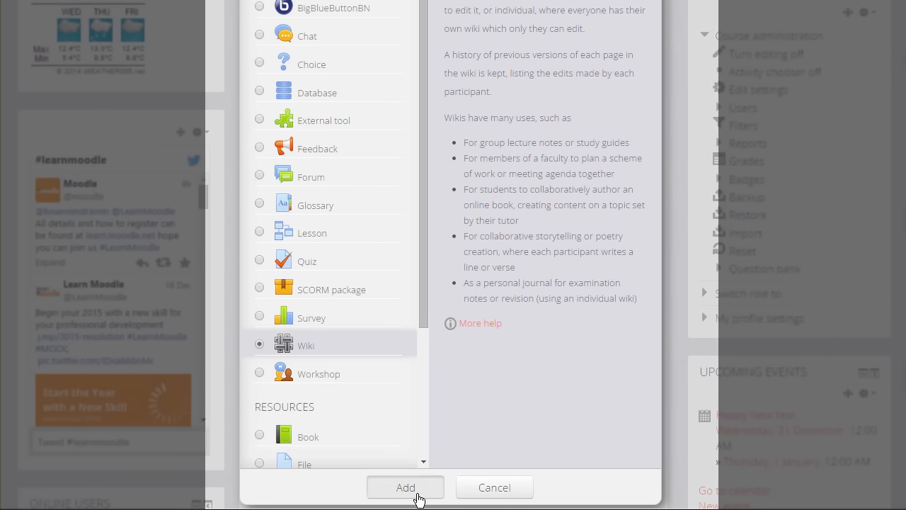
Name the wiki 'Useful language website' with description 'Add your useful sites for learning languages here.'.
{"action": "left_click", "coordinate": [405, 487]}
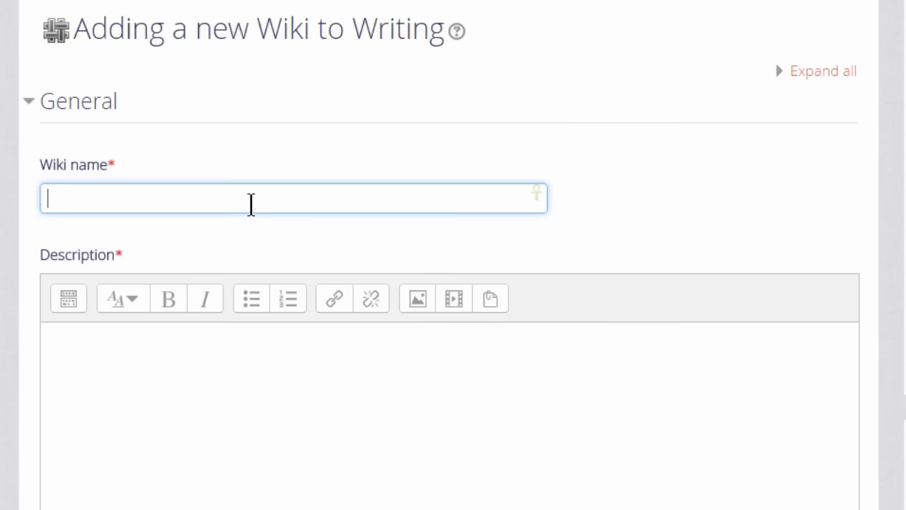
{"action": "type", "text": "Useful"}
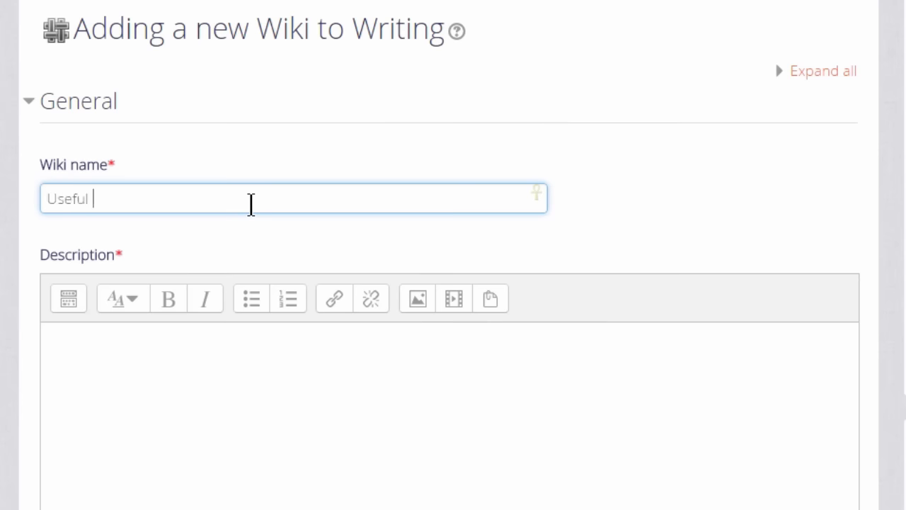
{"action": "type", "text": "language websites"}
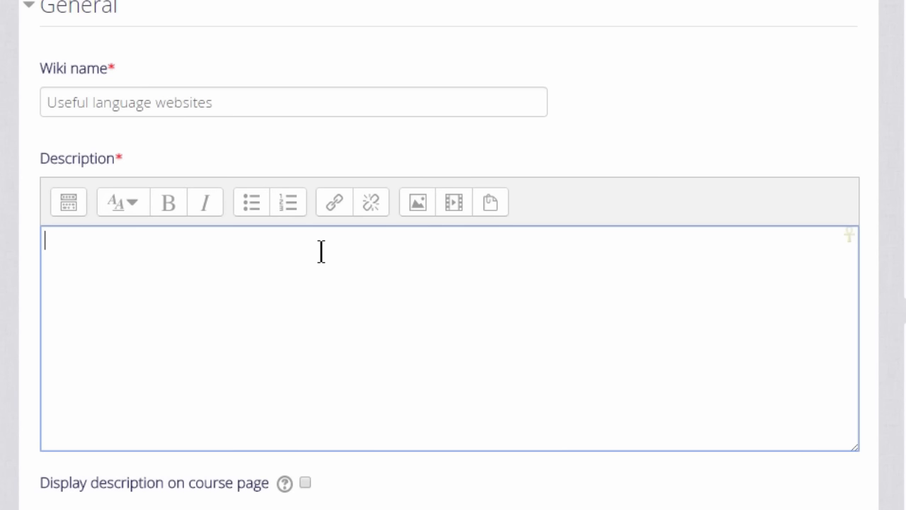
{"action": "type", "text": "Add your usef"}
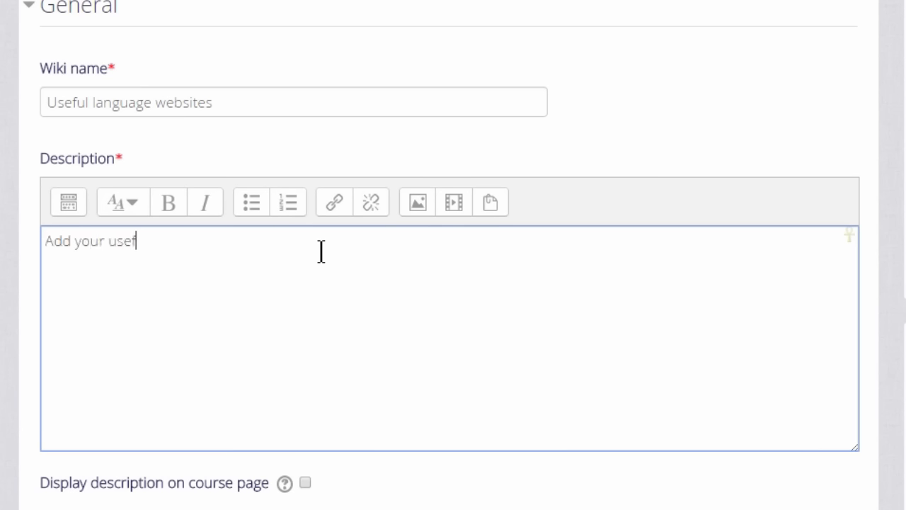
{"action": "type", "text": "ul sites for lear"}
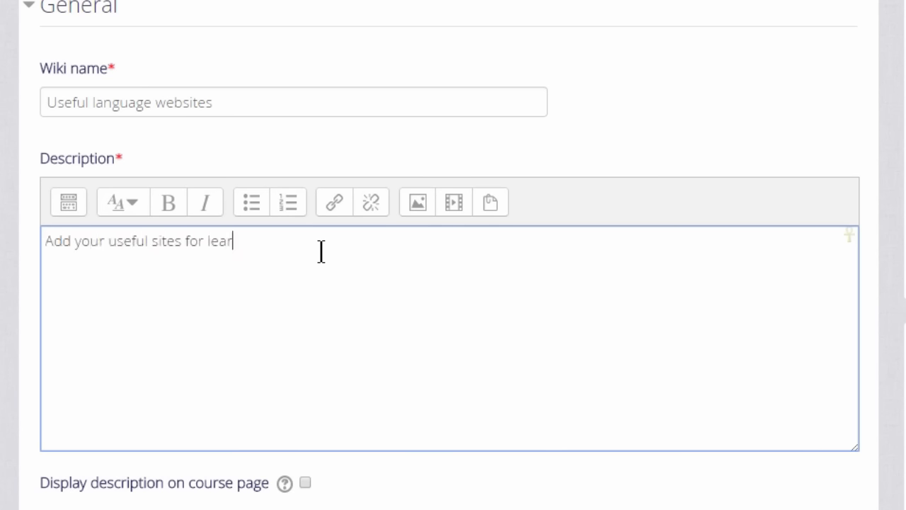
{"action": "type", "text": "ning languages h"}
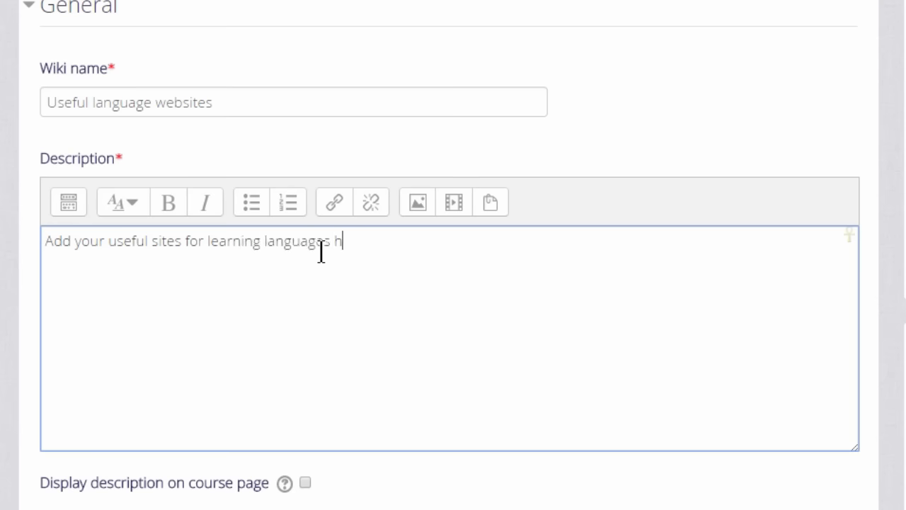
{"action": "type", "text": "ere."}
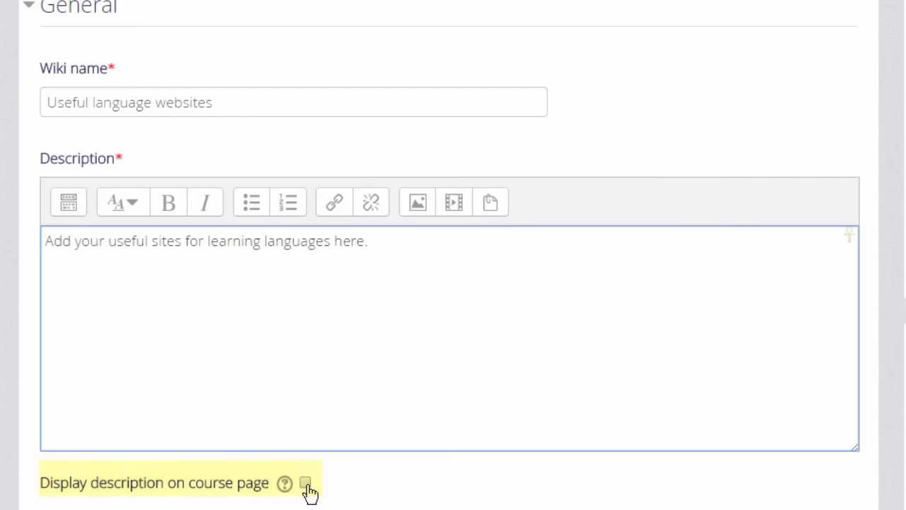
{"action": "scroll", "scroll_direction": "down", "scroll_amount": 3}
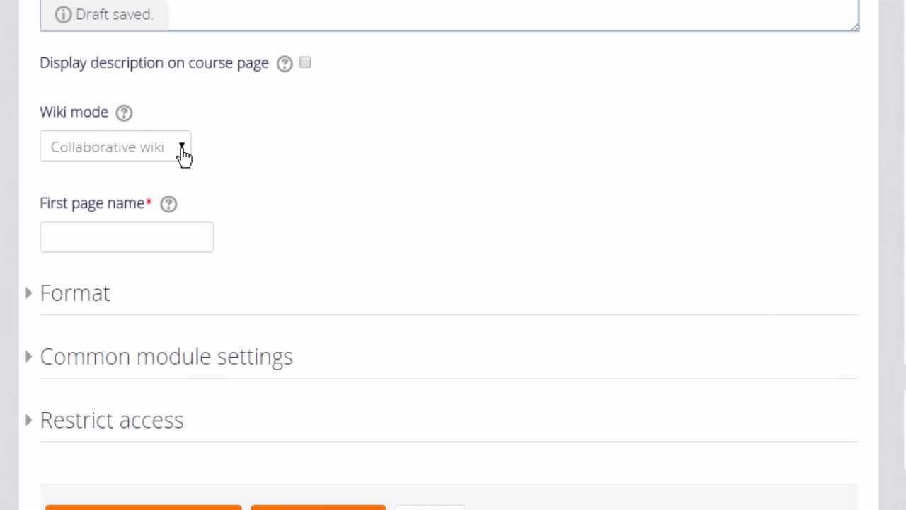
Set Collaborative wiki mode and first page name 'Useful Language sites', then save and display.
{"action": "left_click", "coordinate": [115, 146]}
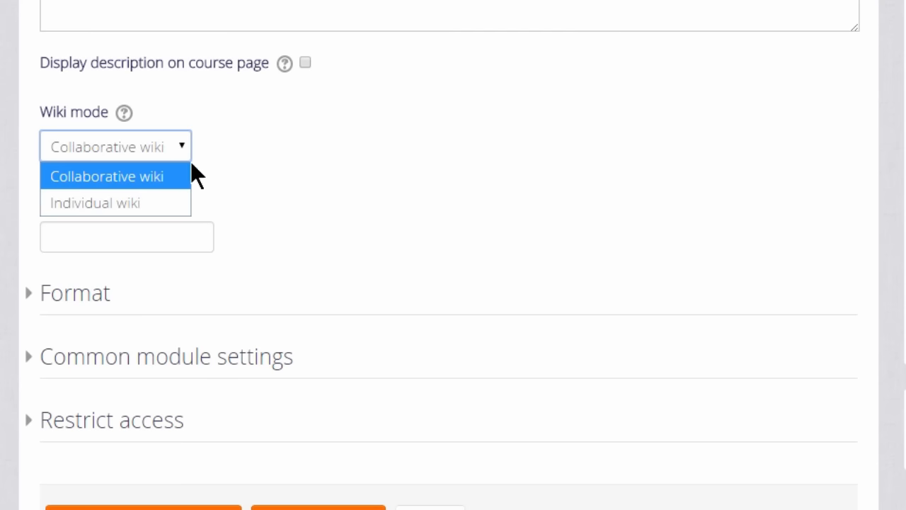
{"action": "left_click", "coordinate": [106, 177]}
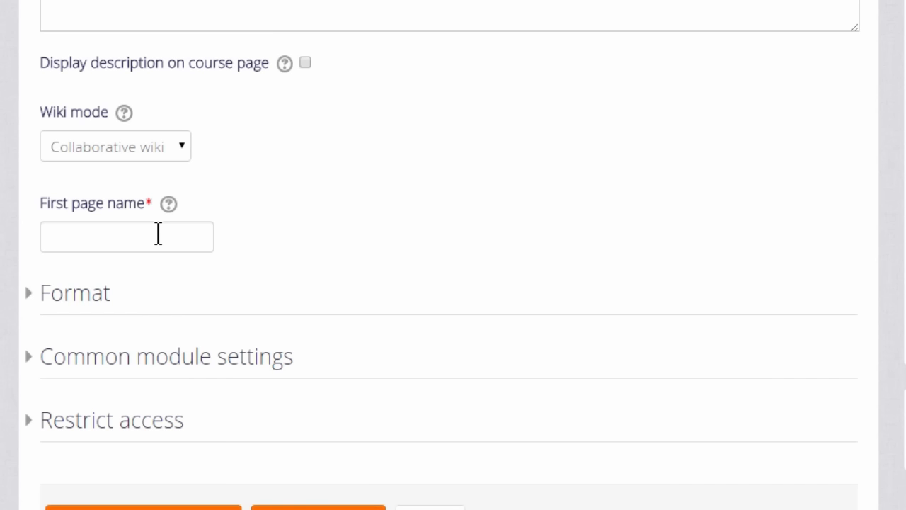
{"action": "left_click", "coordinate": [127, 236]}
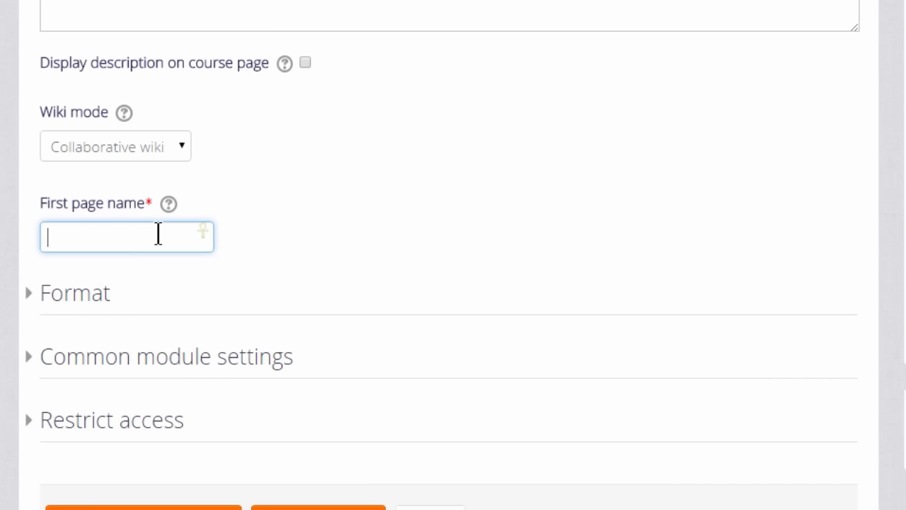
{"action": "type", "text": "Useful La"}
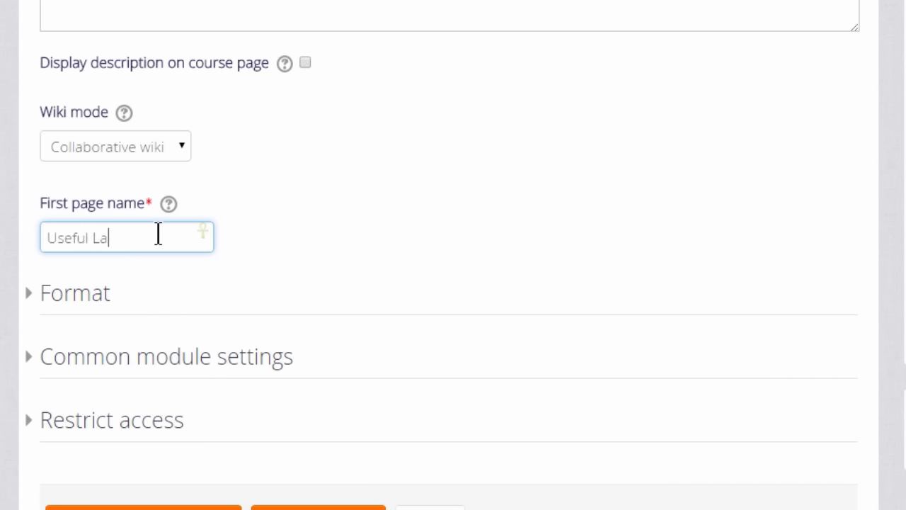
{"action": "type", "text": "nguage sites"}
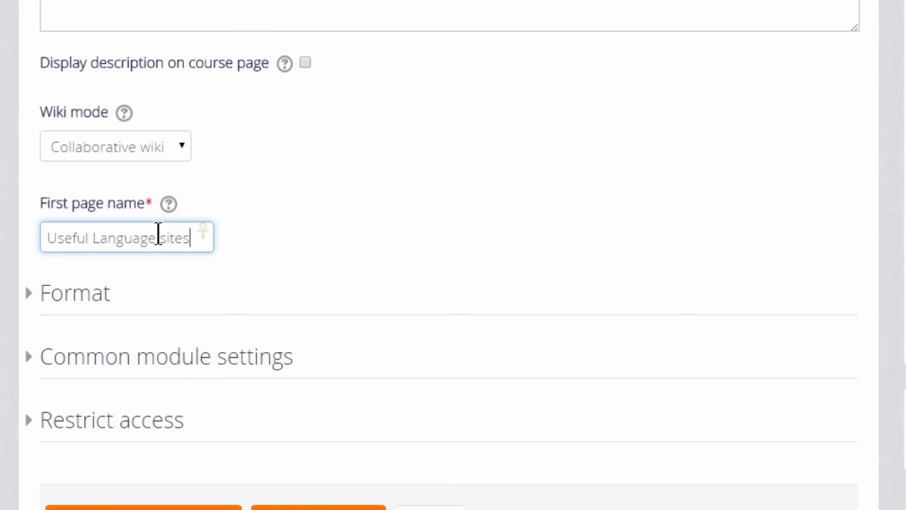
{"action": "mouse_move", "coordinate": [296, 488]}
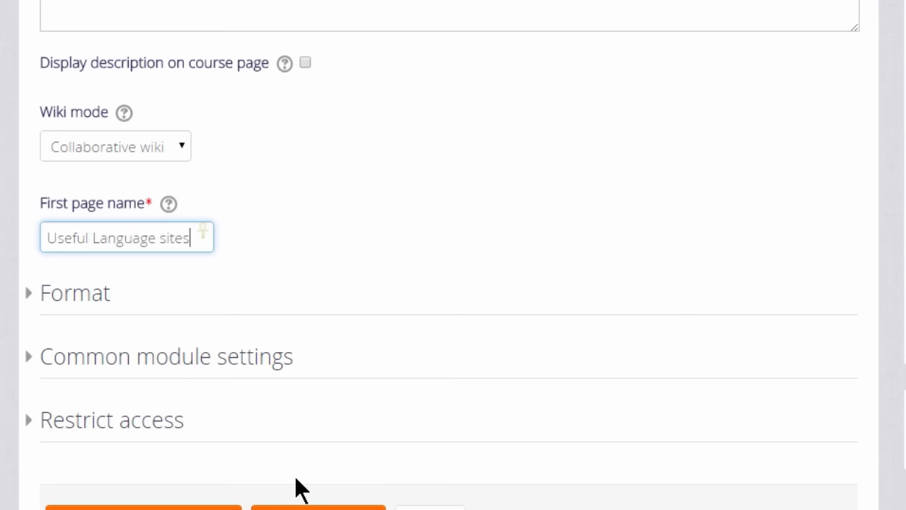
{"action": "scroll", "scroll_direction": "down", "scroll_amount": 3}
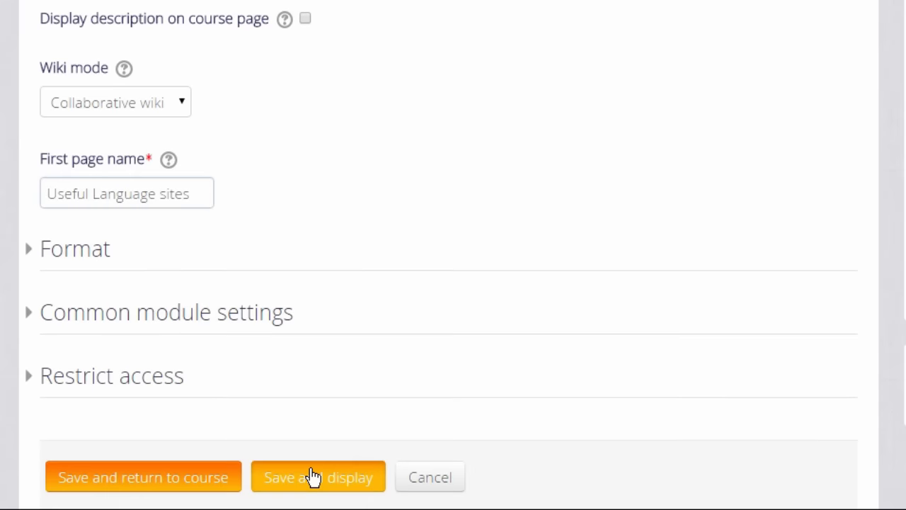
{"action": "left_click", "coordinate": [317, 477]}
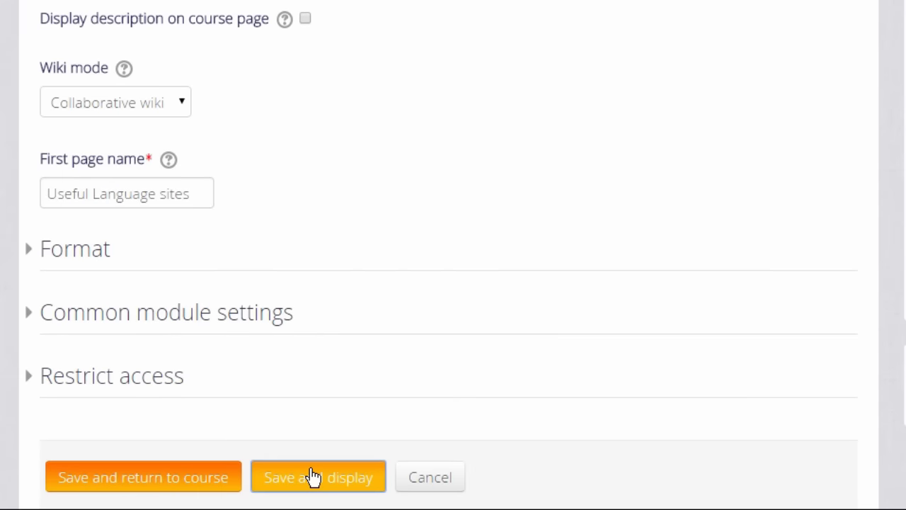
Create the 'Useful Language sites' page with HTML format.
{"action": "left_click", "coordinate": [318, 476]}
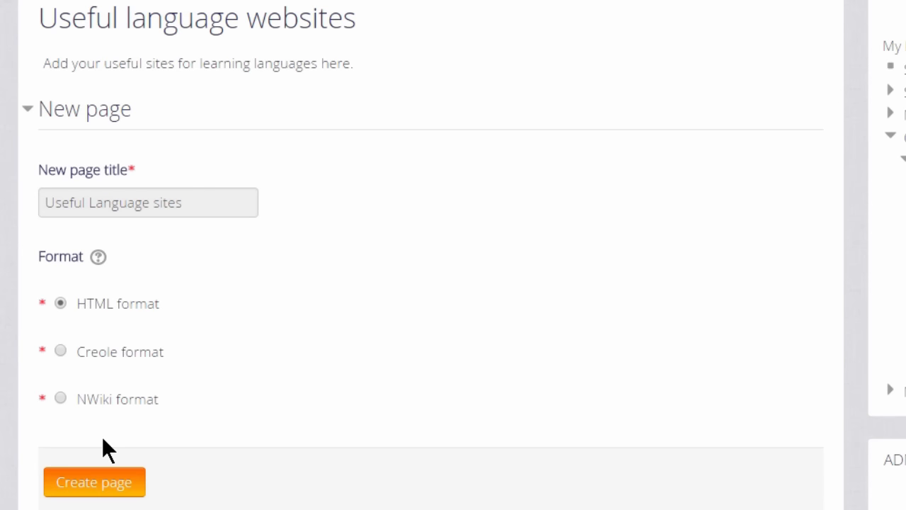
{"action": "mouse_move", "coordinate": [66, 351]}
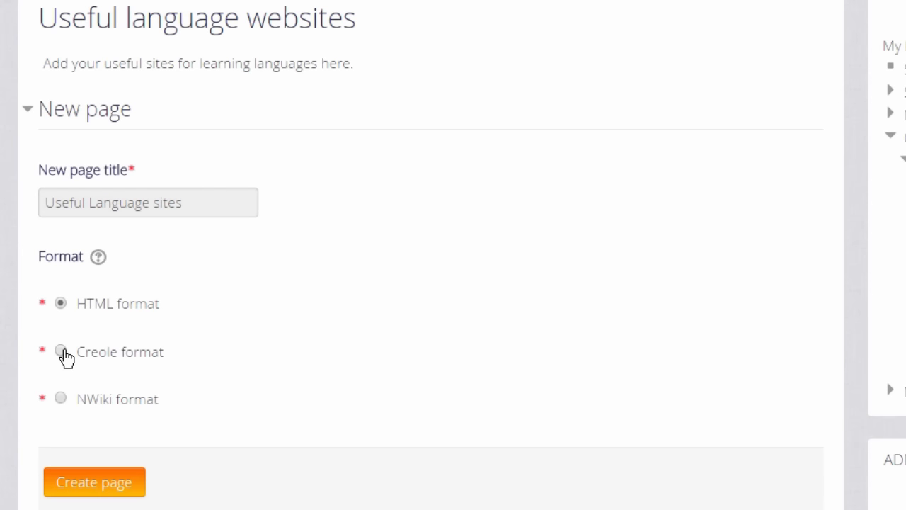
{"action": "mouse_move", "coordinate": [94, 482]}
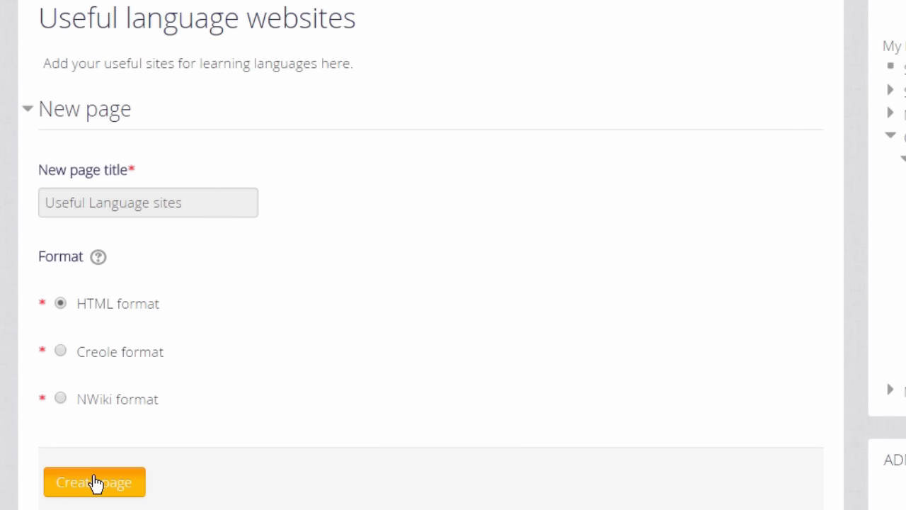
{"action": "left_click", "coordinate": [93, 481]}
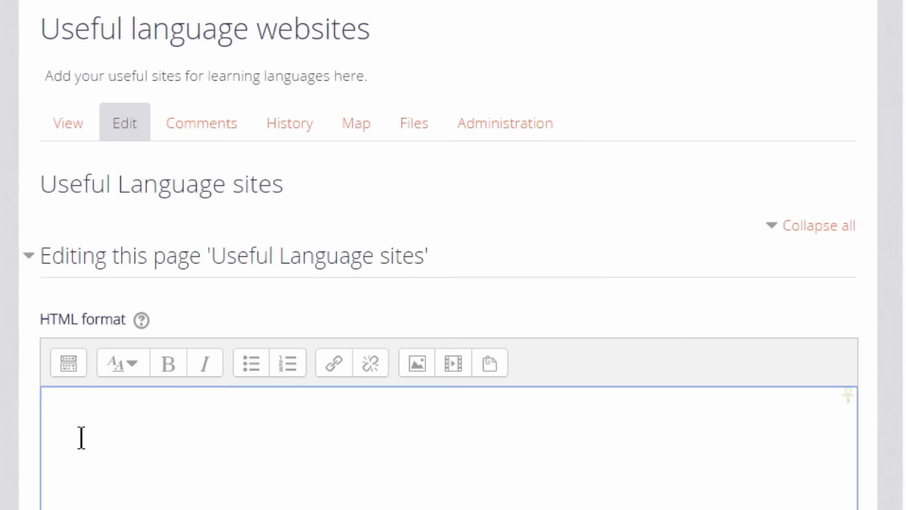
Add [[Reading]] and [[Listening]] page links to the wiki page and scroll to Save.
{"action": "type", "text": "[[Read"}
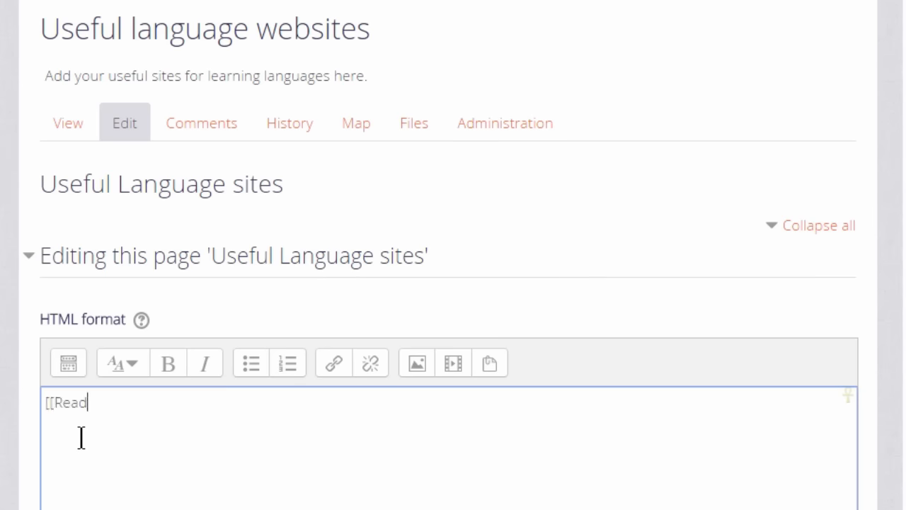
{"action": "type", "text": "ing]]"}
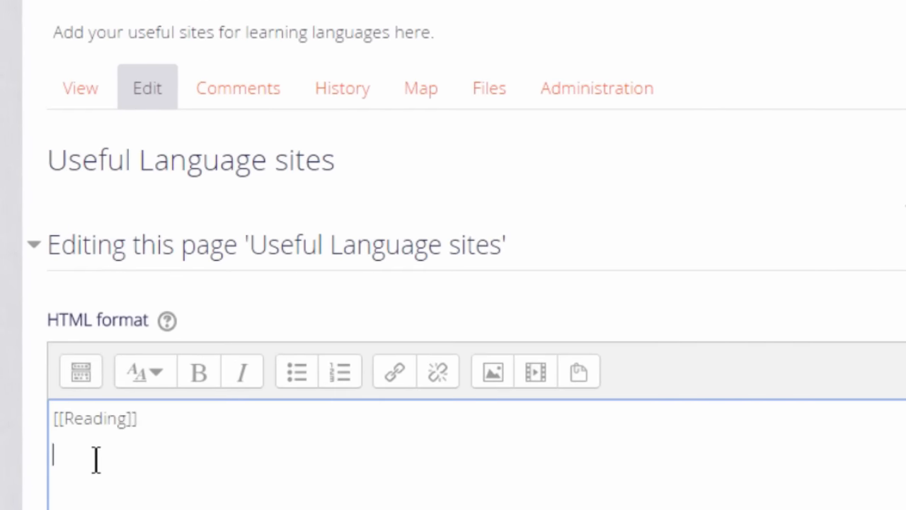
{"action": "type", "text": "[["}
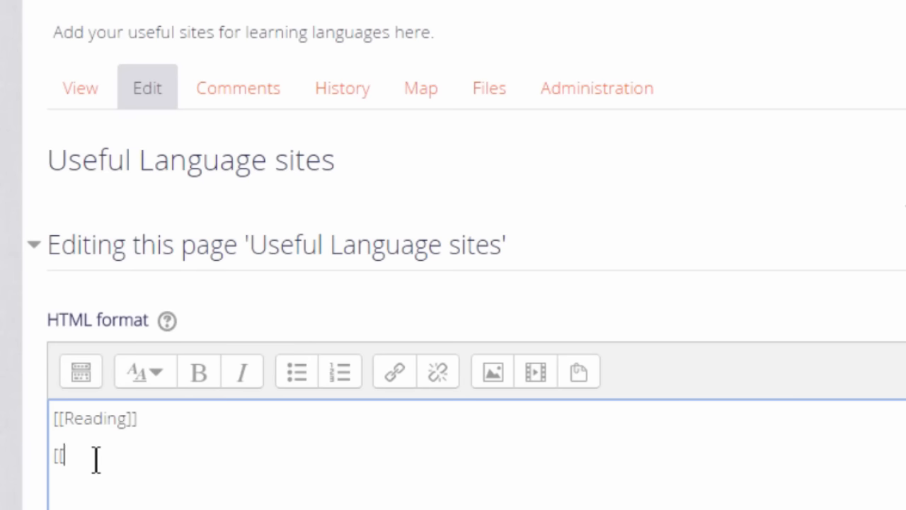
{"action": "type", "text": "[[Listenin"}
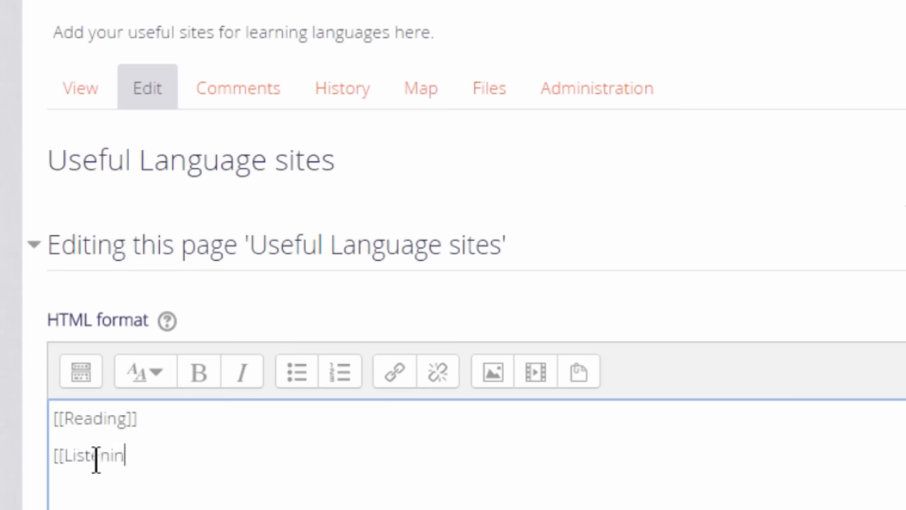
{"action": "type", "text": "g]]"}
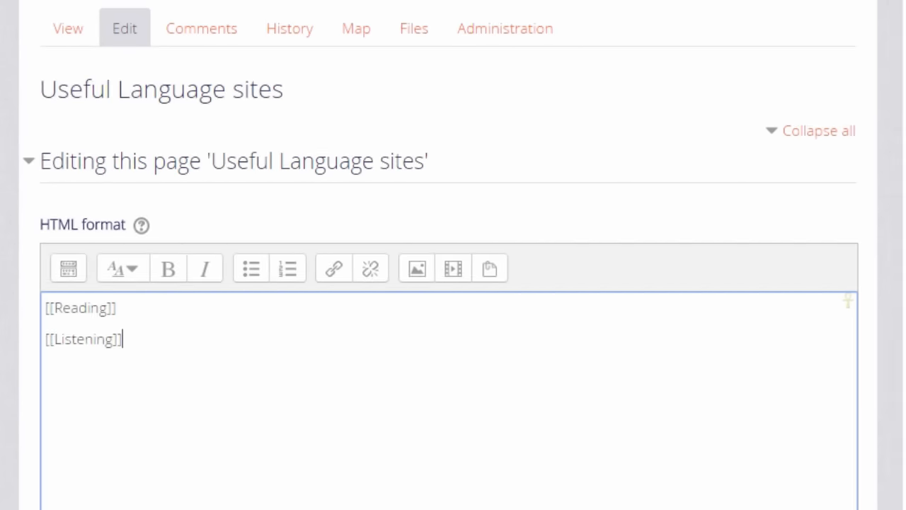
{"action": "scroll", "scroll_direction": "down", "scroll_amount": 3}
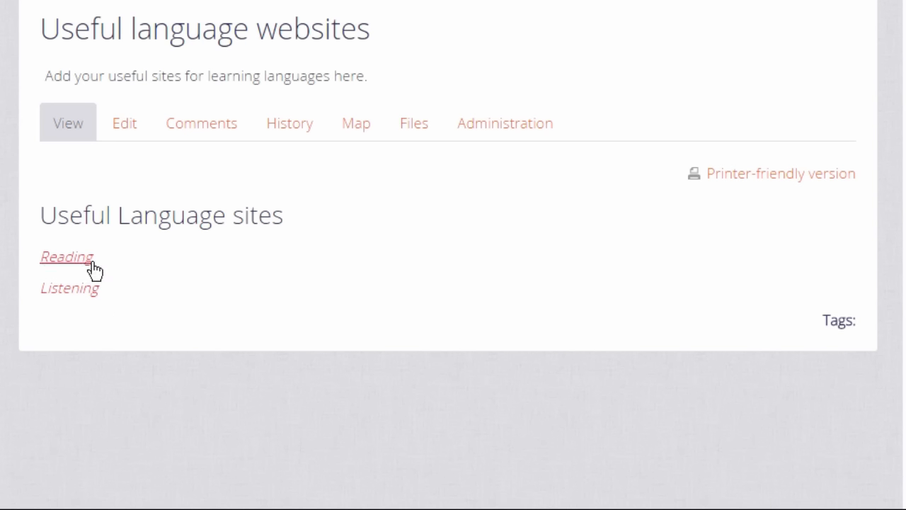
{"action": "mouse_move", "coordinate": [92, 267]}
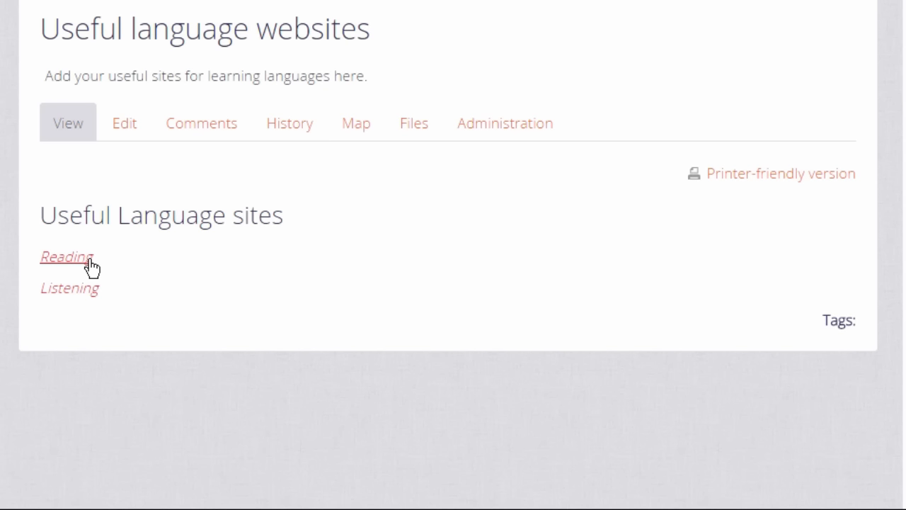
Follow the Reading link, create the Reading page, and scroll to its Save button.
{"action": "left_click", "coordinate": [66, 256]}
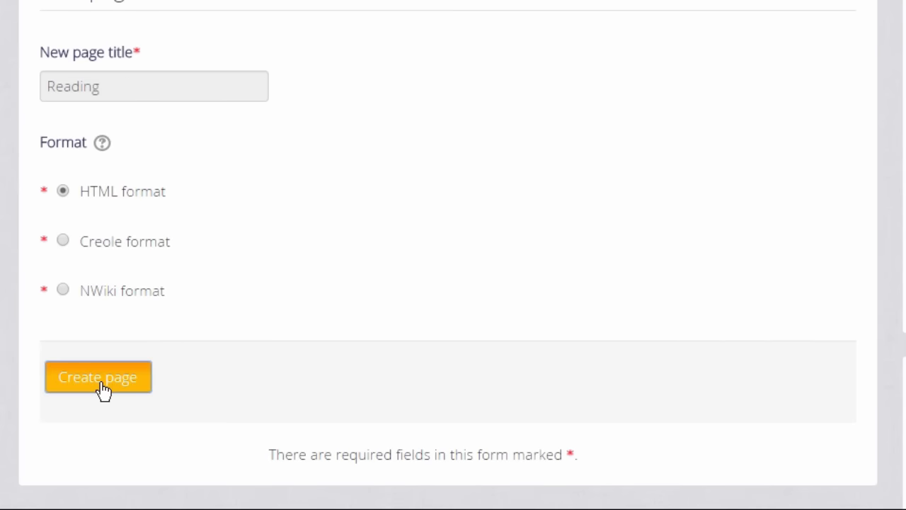
{"action": "left_click", "coordinate": [98, 376]}
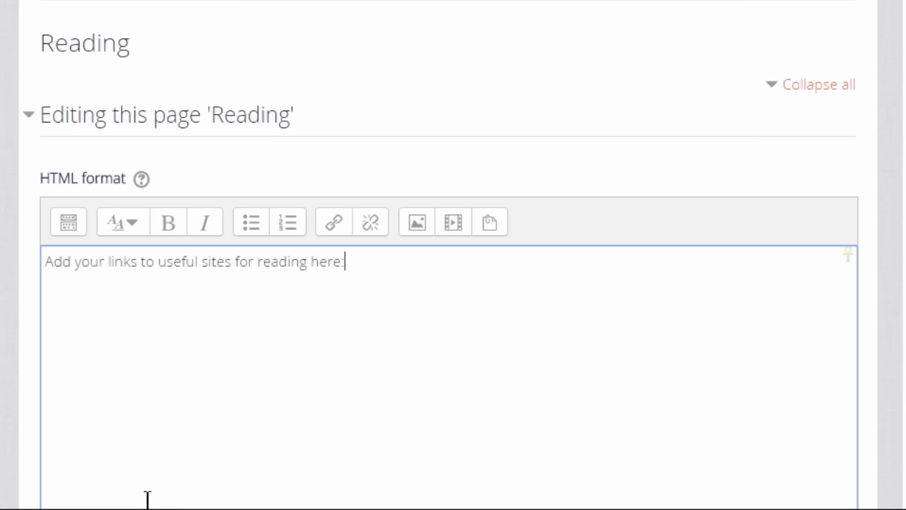
{"action": "scroll", "scroll_direction": "down", "scroll_amount": 3}
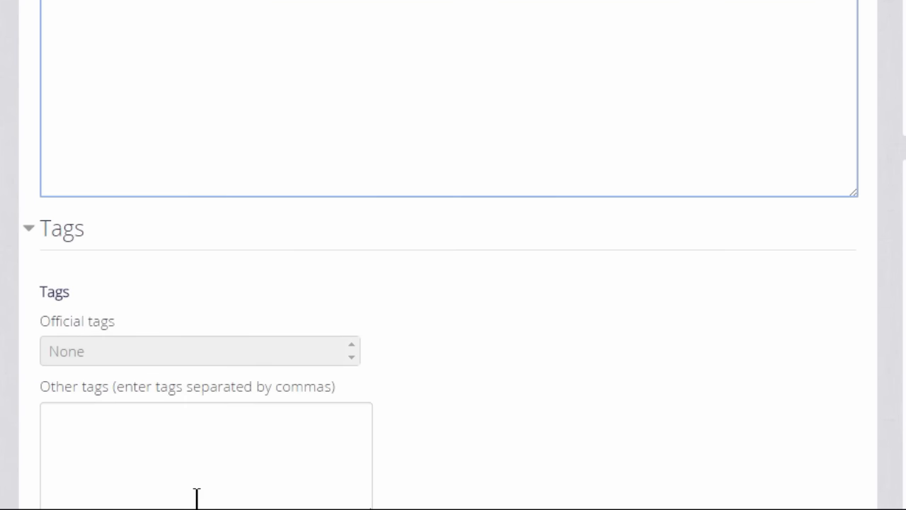
{"action": "scroll", "scroll_direction": "down", "scroll_amount": 3}
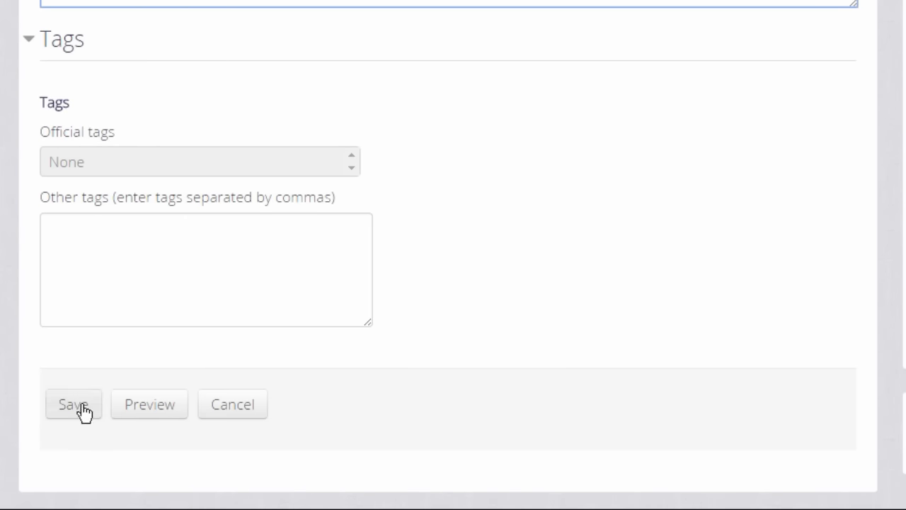
Save the Reading page, then view the wiki's Map, History and Comments tabs.
{"action": "left_click", "coordinate": [73, 403]}
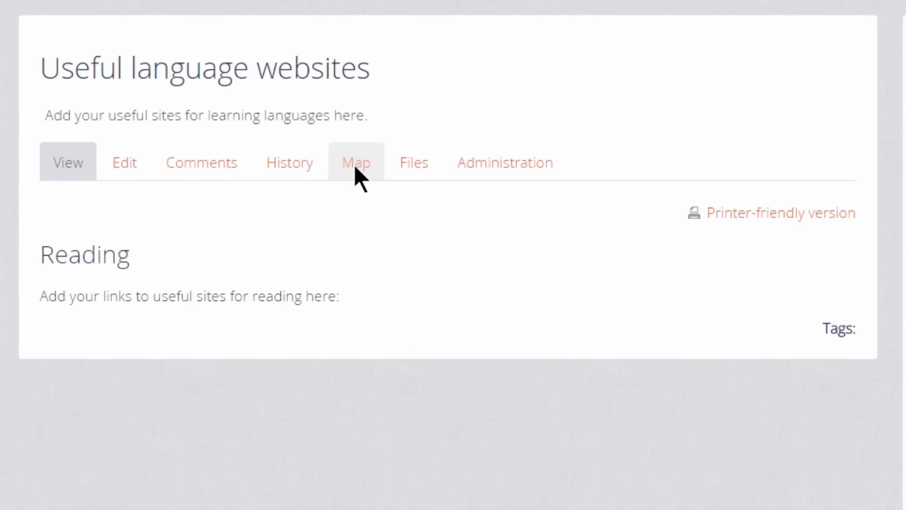
{"action": "left_click", "coordinate": [356, 162]}
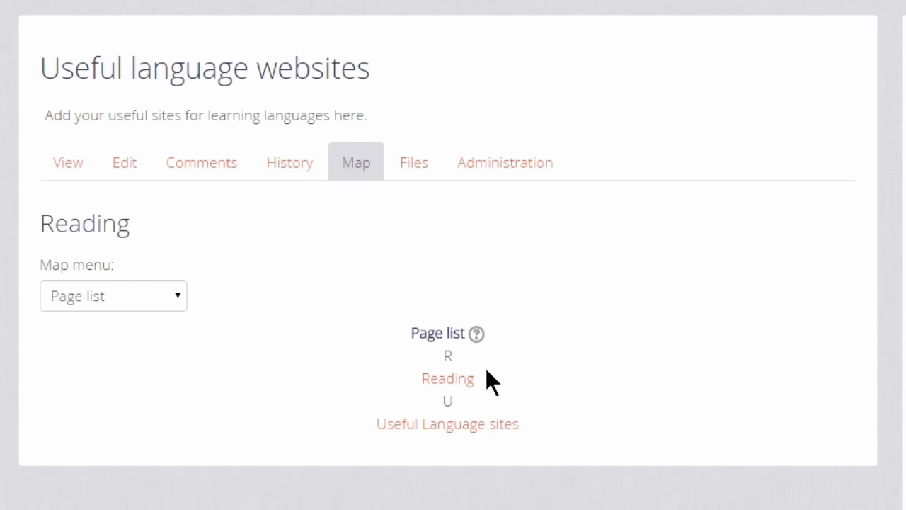
{"action": "mouse_move", "coordinate": [531, 439]}
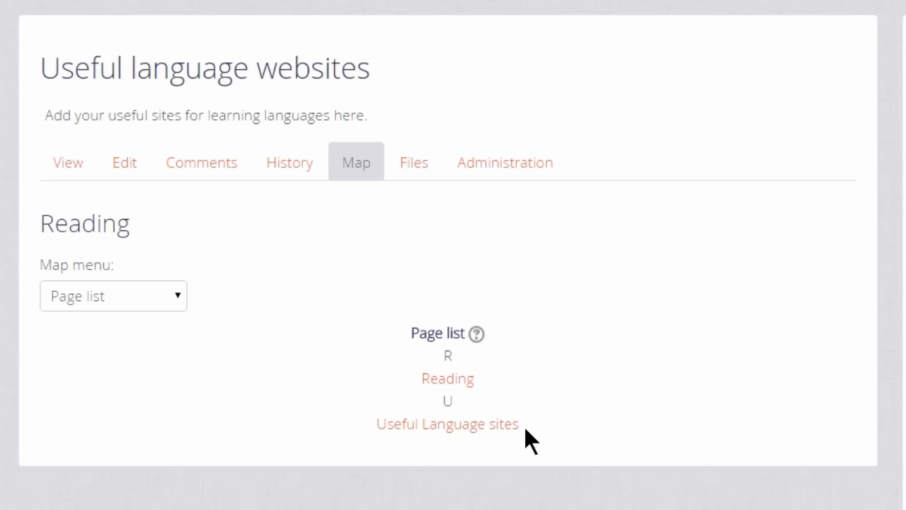
{"action": "mouse_move", "coordinate": [289, 163]}
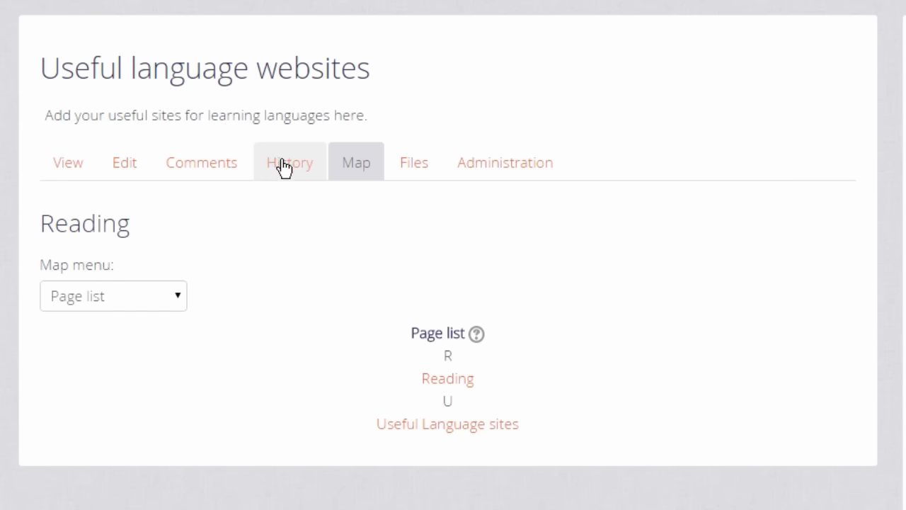
{"action": "left_click", "coordinate": [289, 162]}
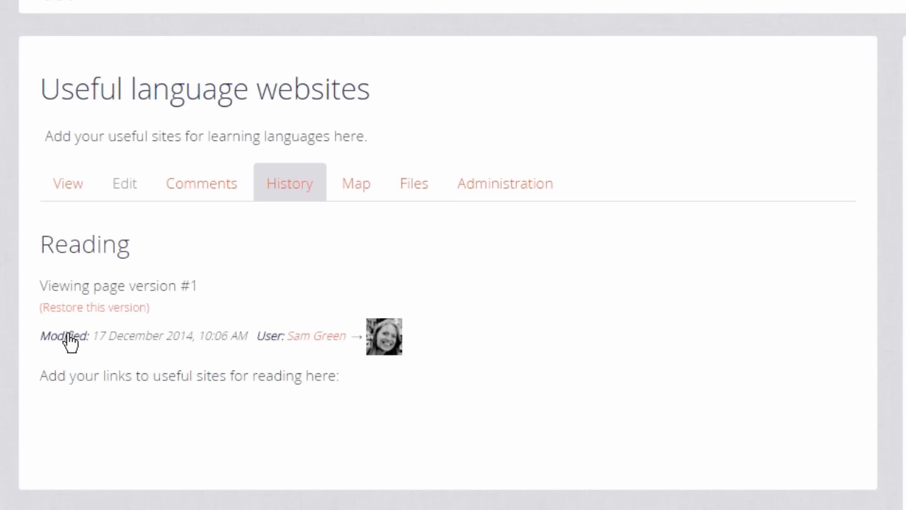
{"action": "mouse_move", "coordinate": [69, 329]}
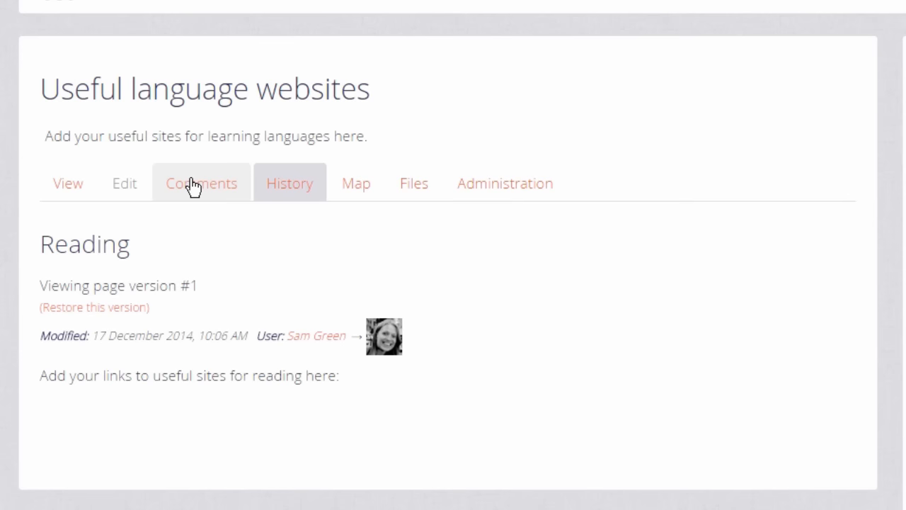
{"action": "left_click", "coordinate": [201, 182]}
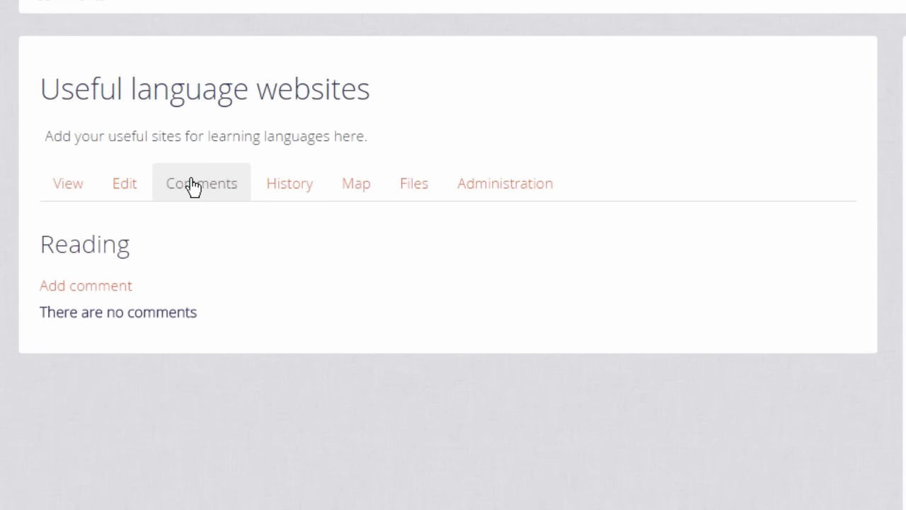